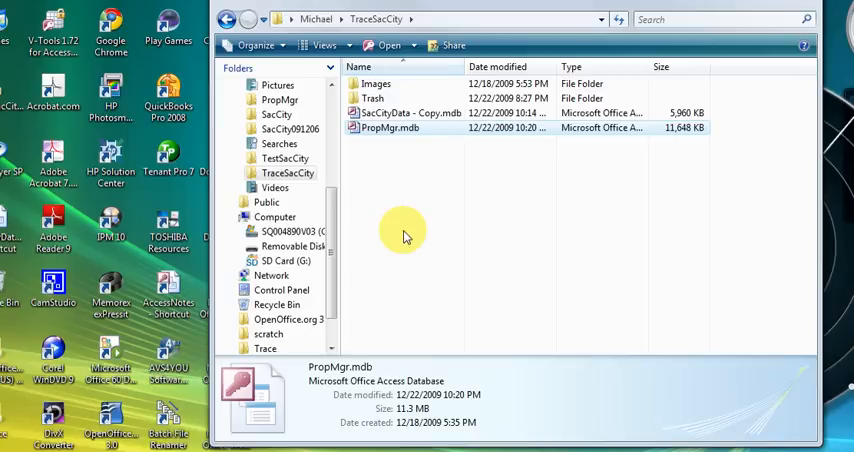
mouse_move(376, 228)
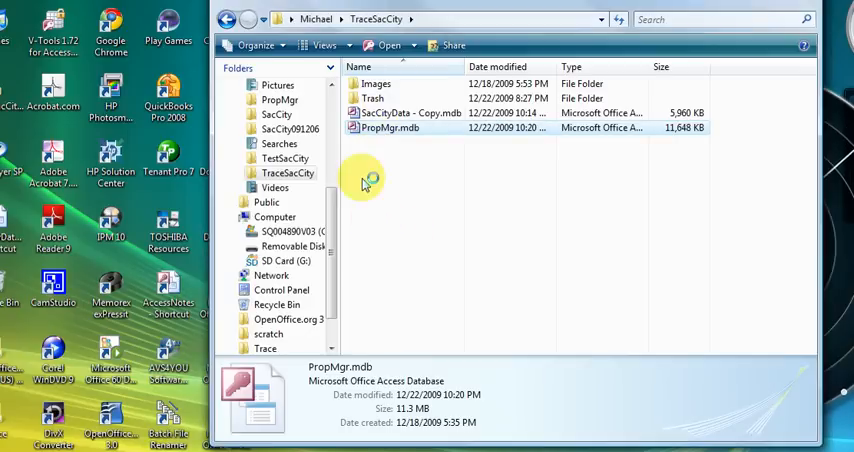
- Open the PropMgr.mdb database from the TraceSacCity folder
double_click(390, 128)
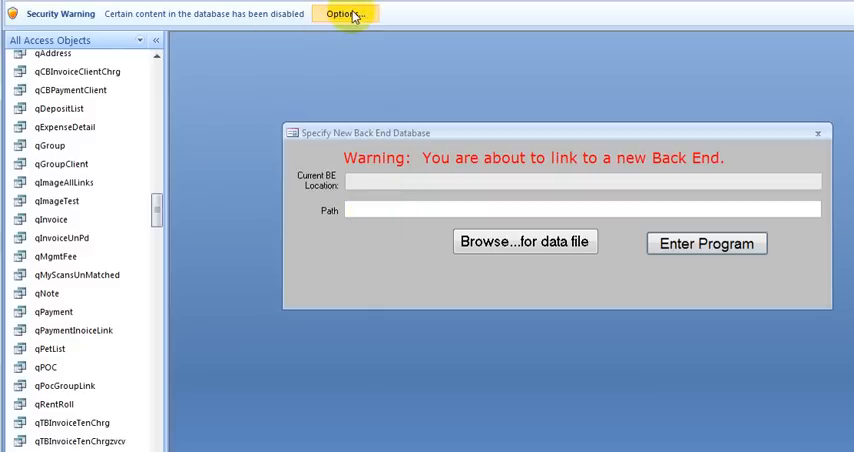
mouse_move(344, 24)
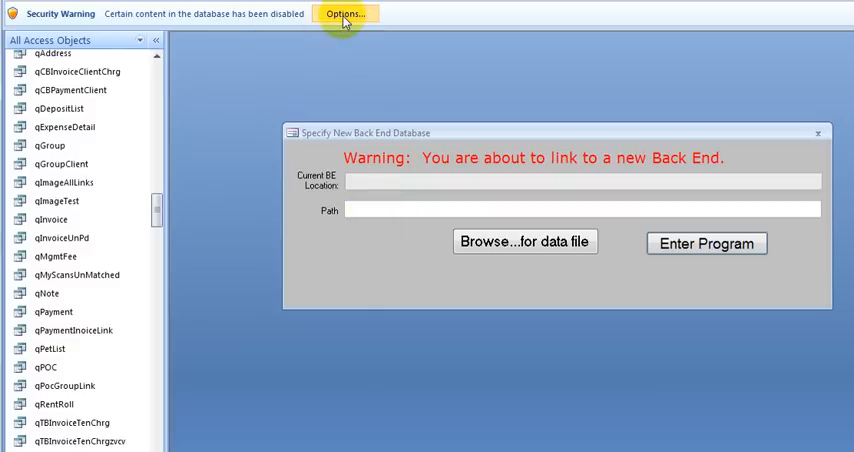
- Enable the disabled database content via the Security Warning options
left_click(344, 12)
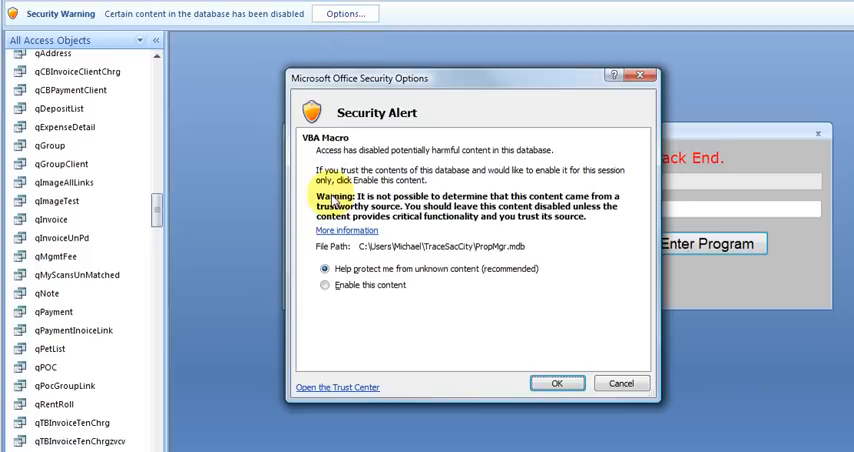
left_click(324, 284)
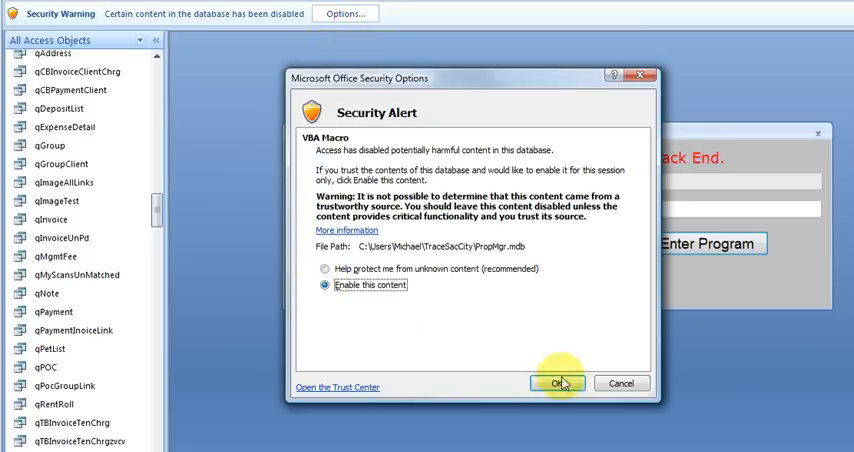
left_click(552, 384)
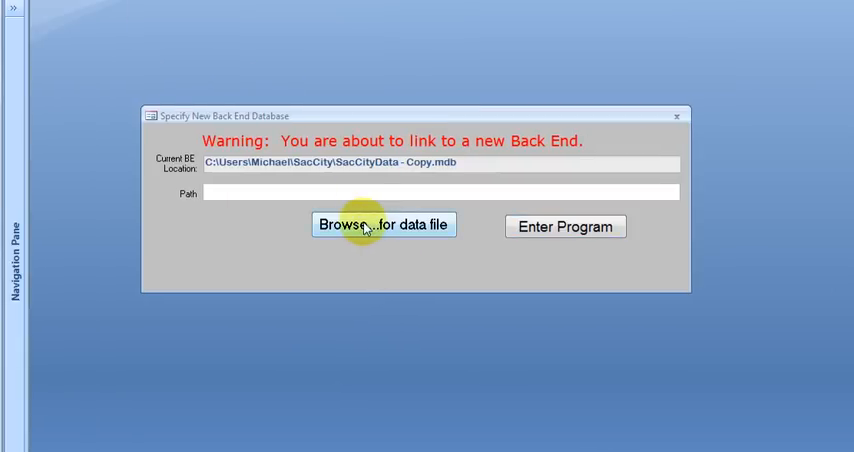
- Link the tables to TraceSacCity\SacCityData - Copy.mdb and enter the program to reach the login form
left_click(384, 224)
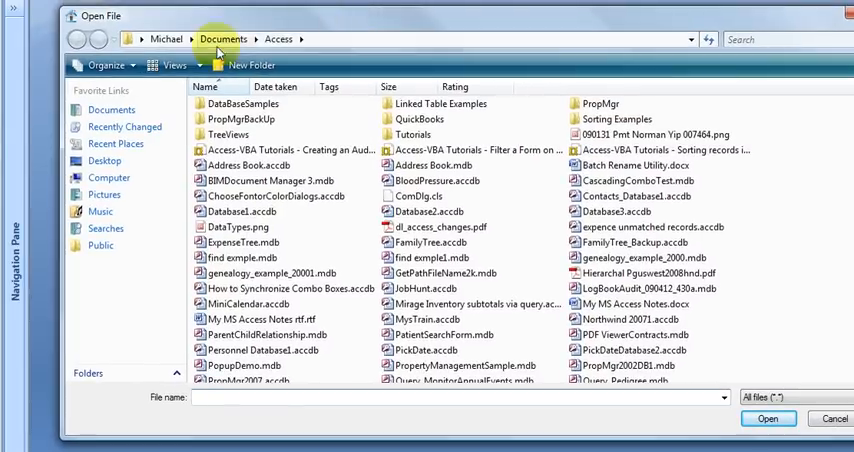
left_click(166, 38)
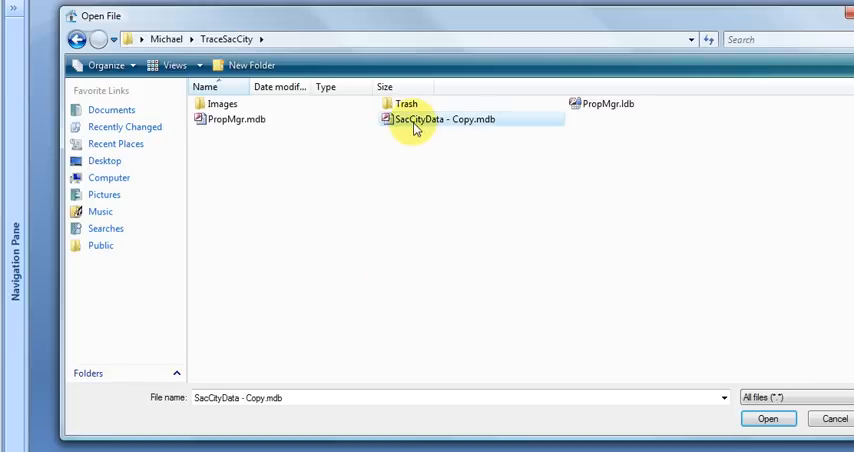
left_click(764, 420)
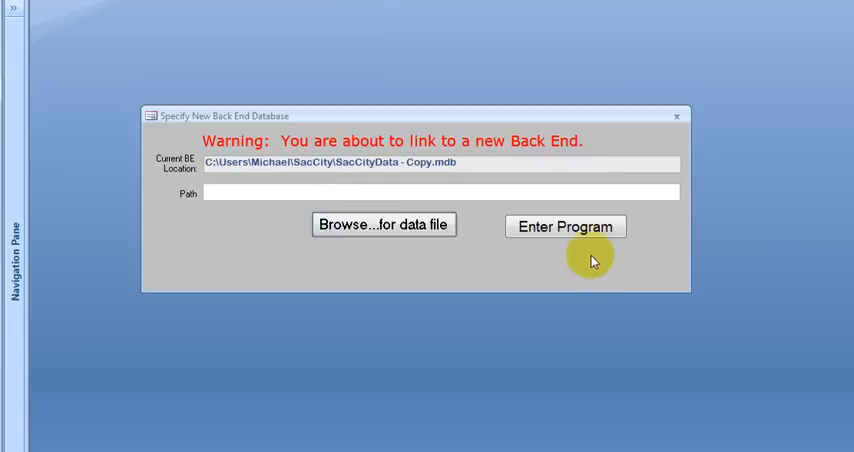
left_click(564, 226)
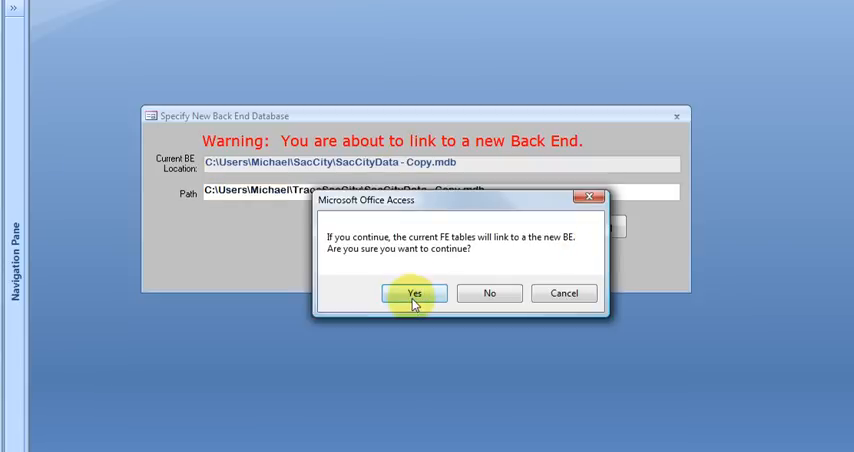
left_click(414, 292)
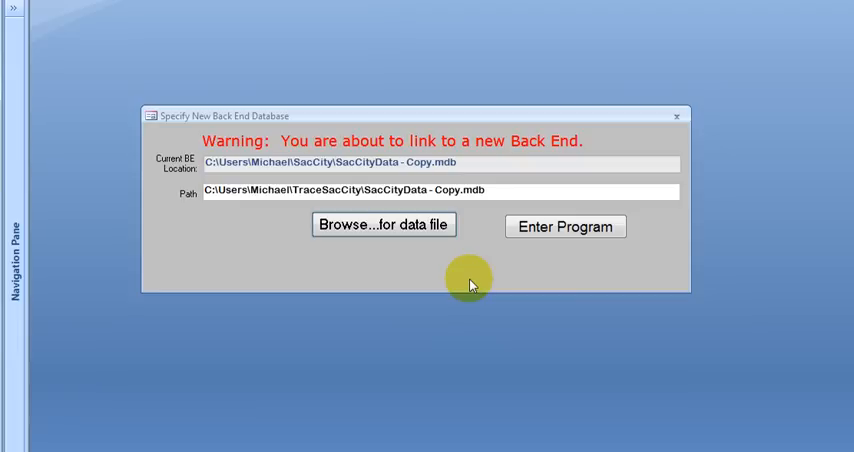
left_click(384, 224)
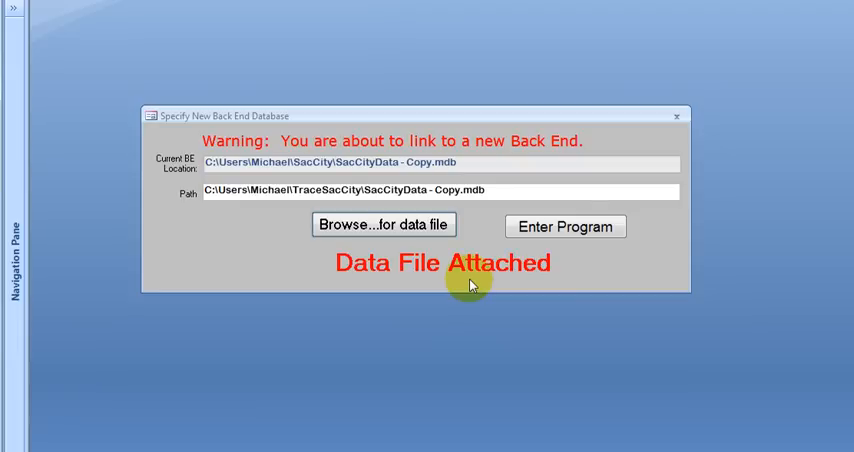
left_click(564, 224)
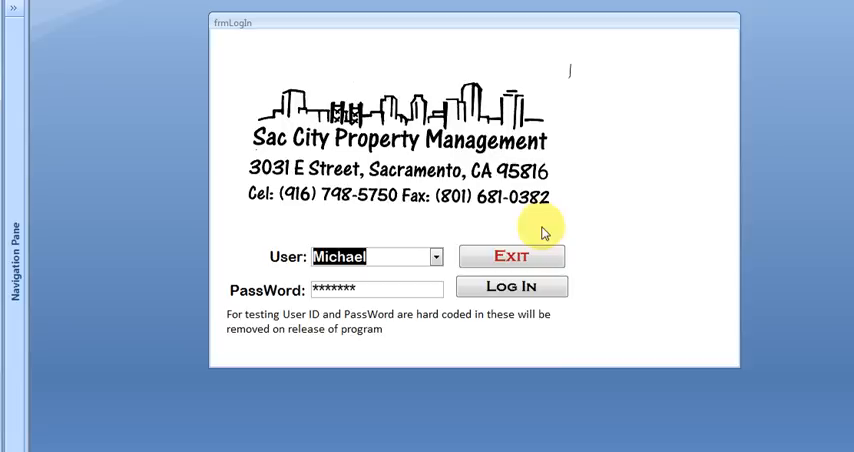
mouse_move(370, 200)
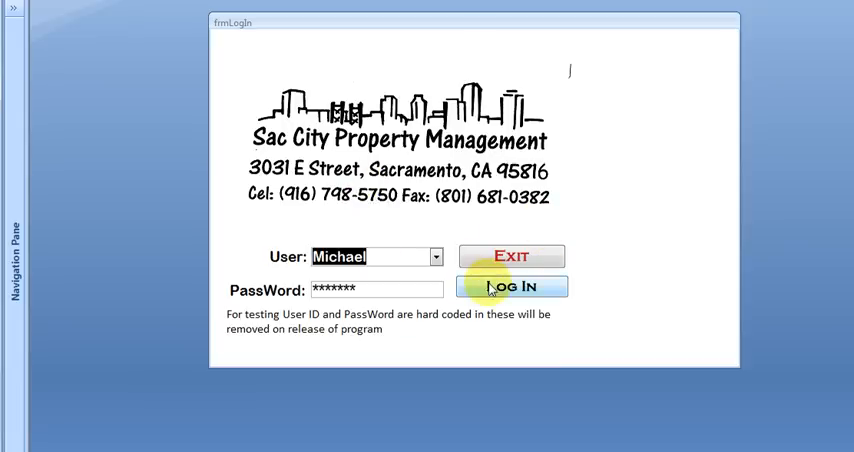
- Log in as the current user and go to the main menu
left_click(512, 288)
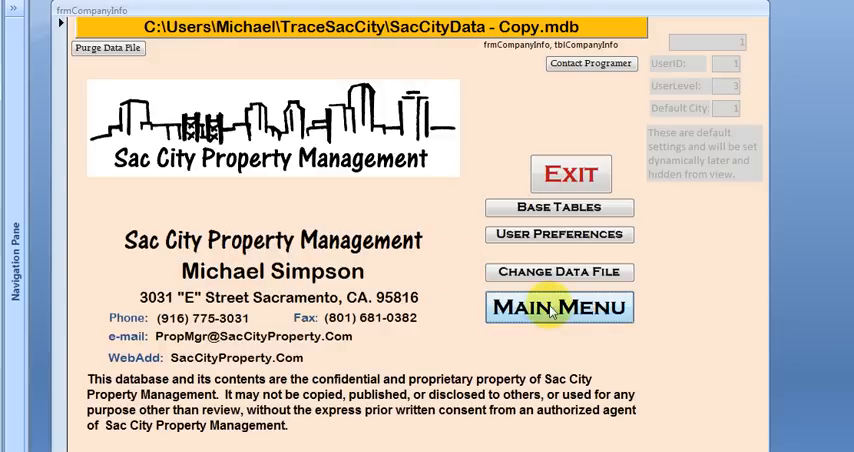
left_click(560, 308)
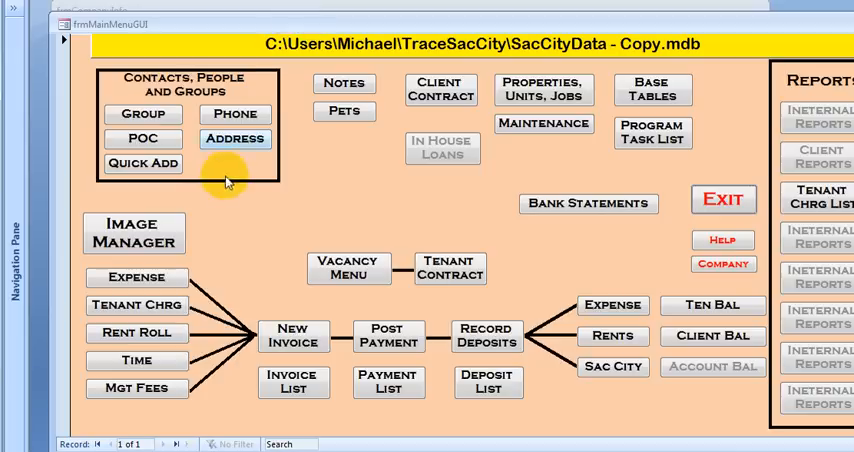
mouse_move(230, 172)
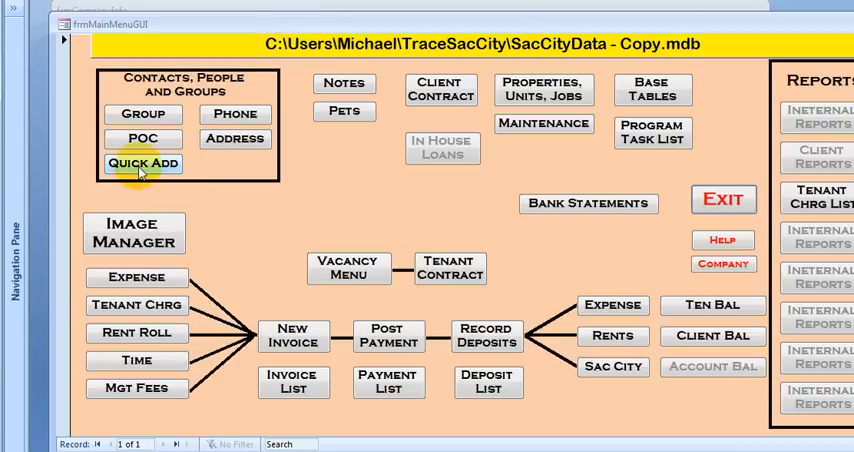
left_click(144, 162)
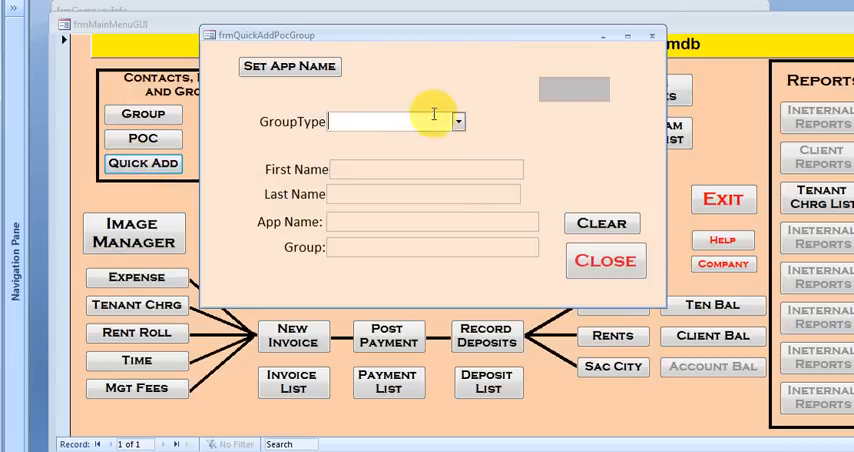
mouse_move(458, 122)
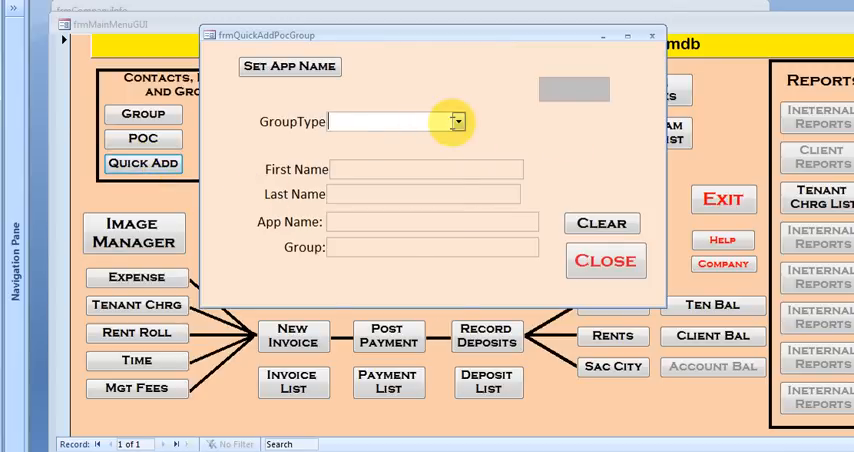
left_click(458, 122)
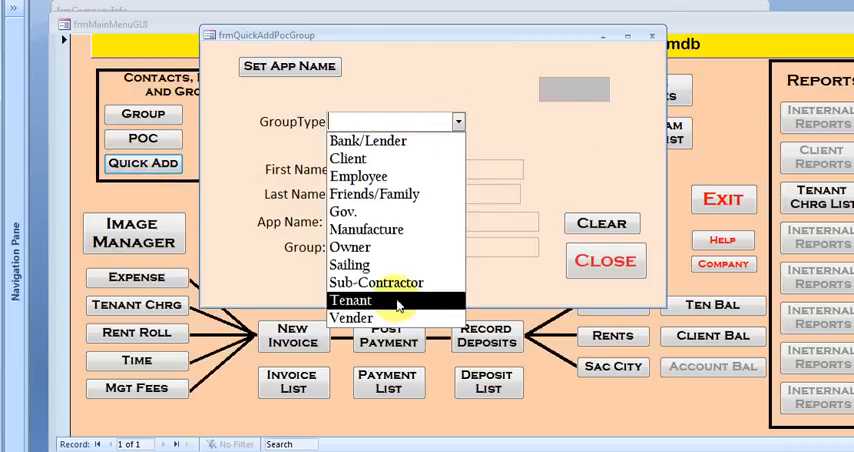
left_click(350, 300)
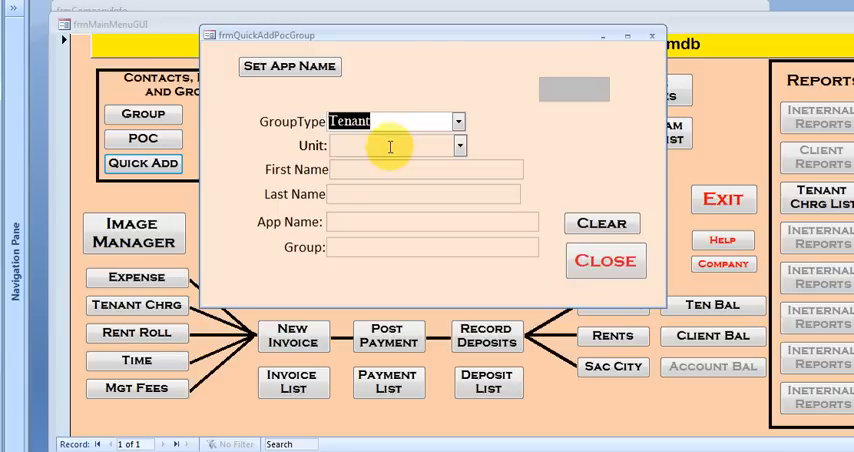
left_click(458, 144)
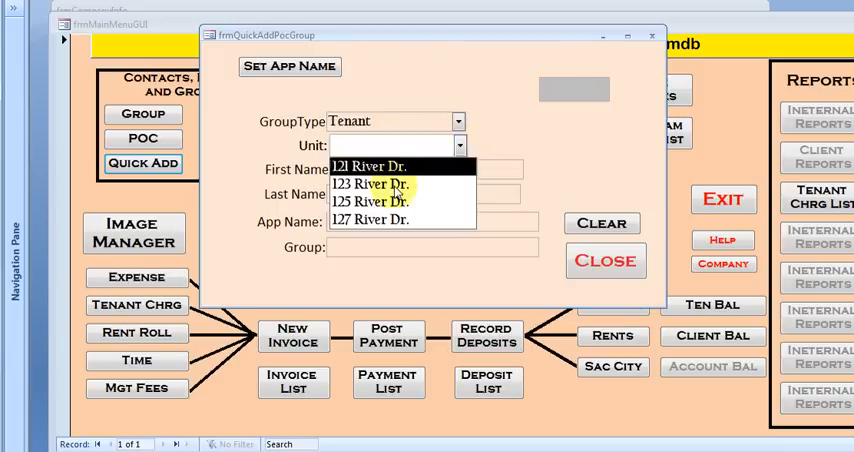
left_click(368, 220)
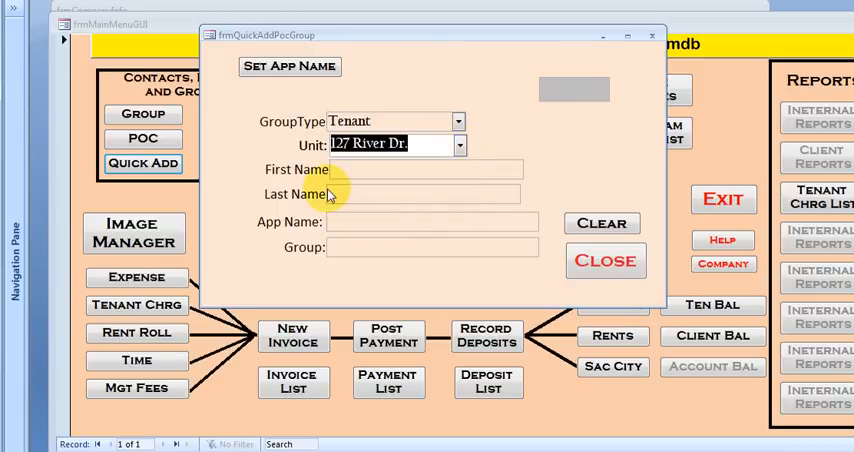
left_click(420, 168)
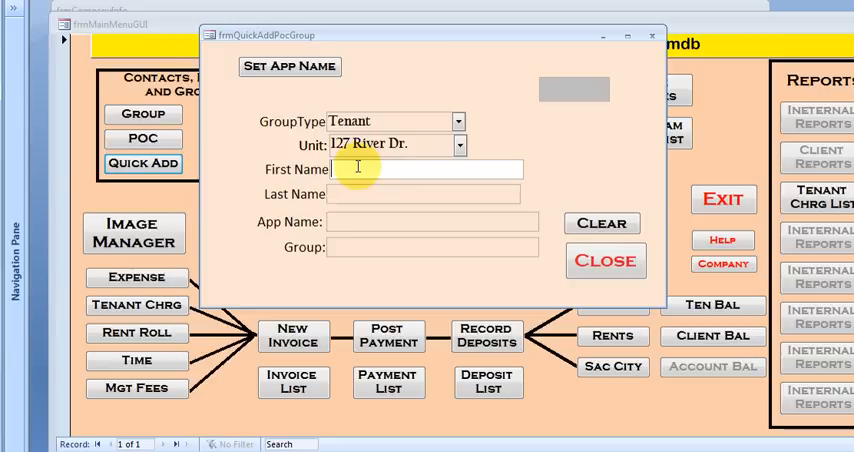
type("Ric")
left_click(422, 194)
type("Pres")
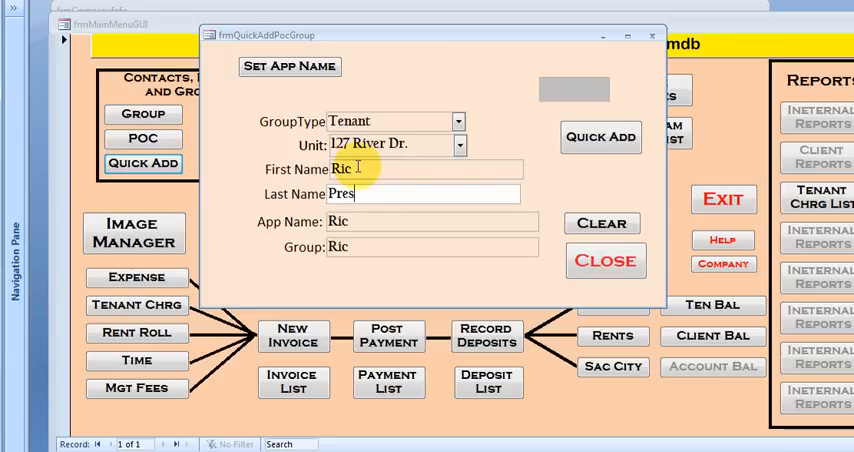
type("tel")
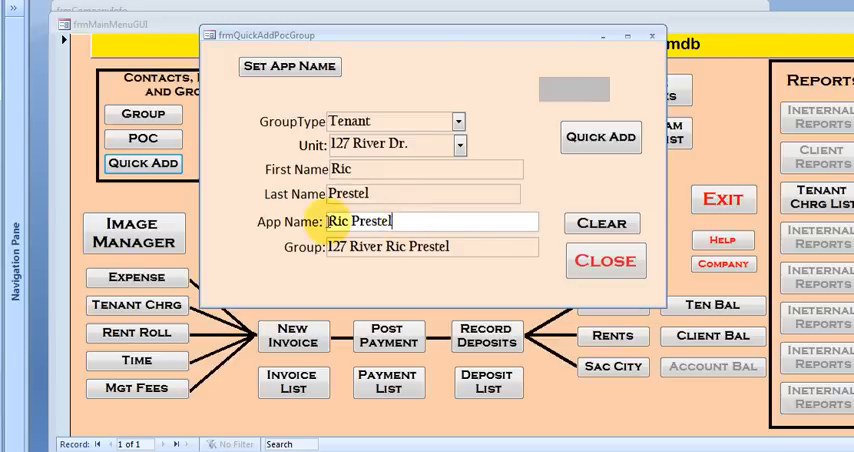
mouse_move(470, 246)
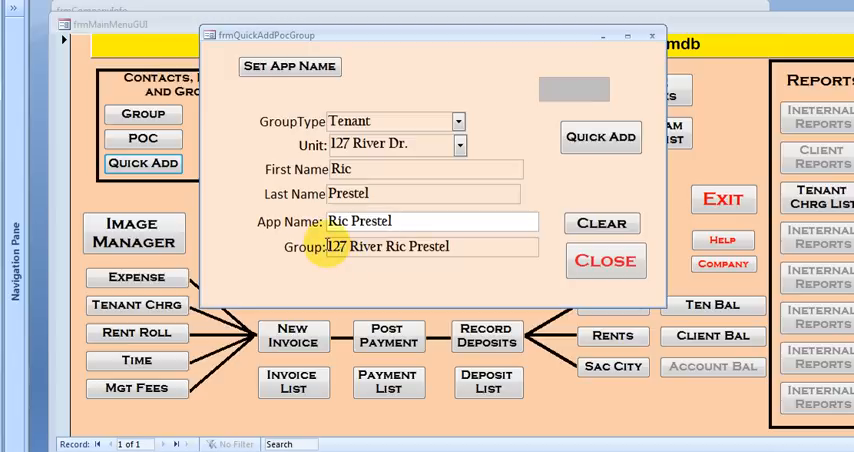
mouse_move(448, 246)
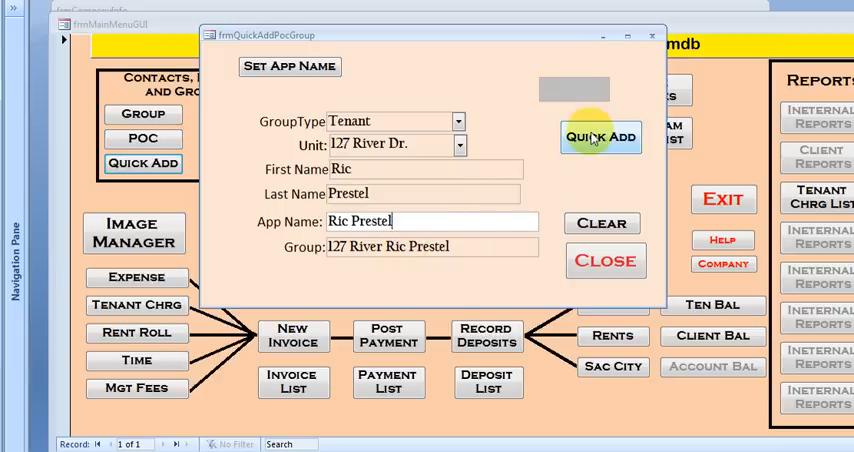
- Quick-add the group and set up the 127 River tenancy with 625 current rent
left_click(600, 136)
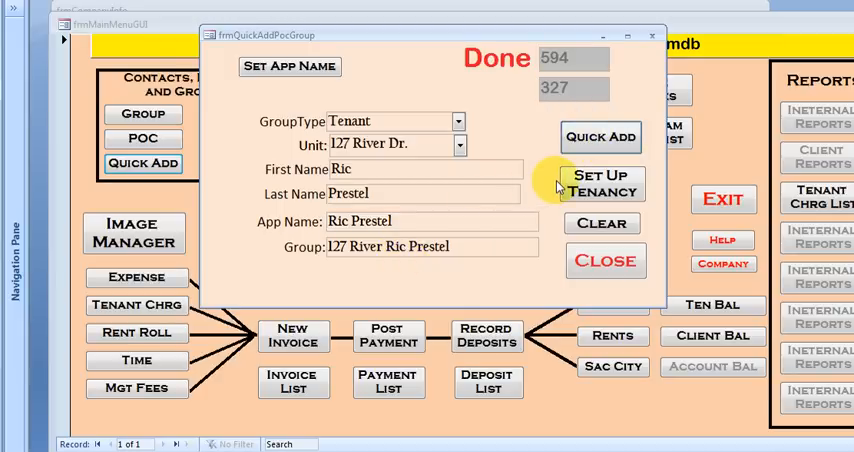
mouse_move(536, 204)
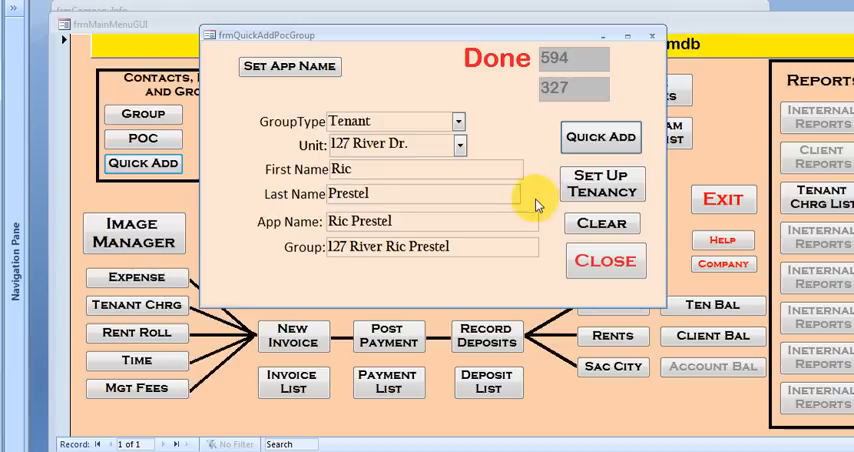
mouse_move(544, 160)
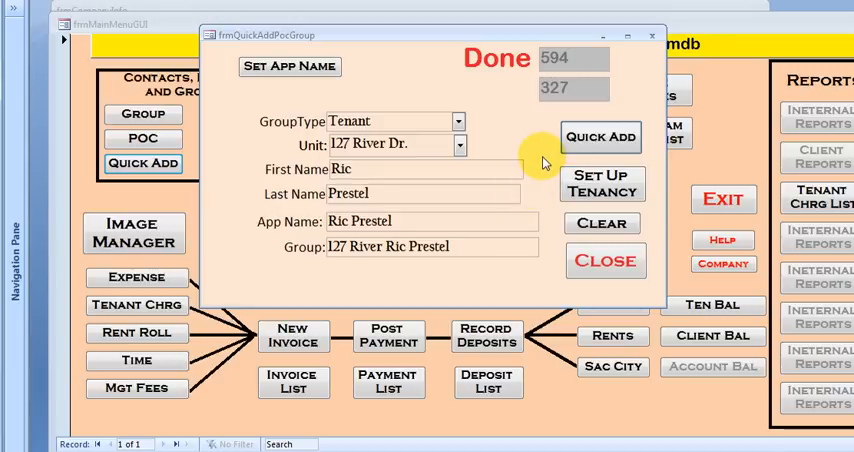
mouse_move(544, 196)
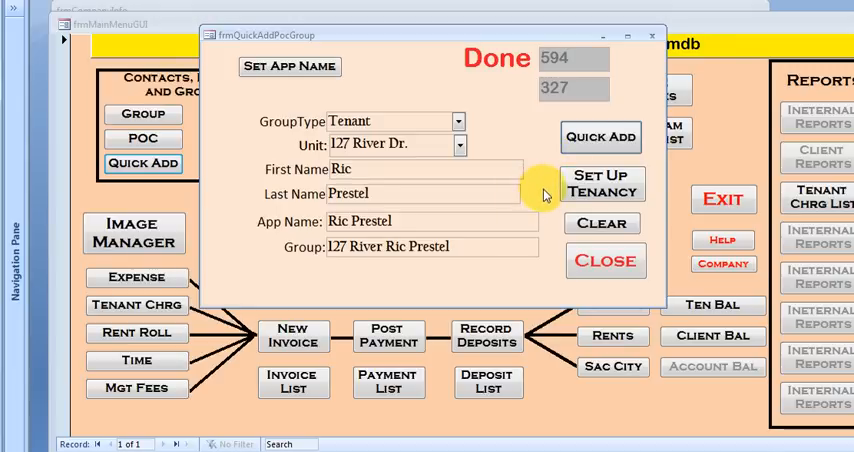
mouse_move(650, 184)
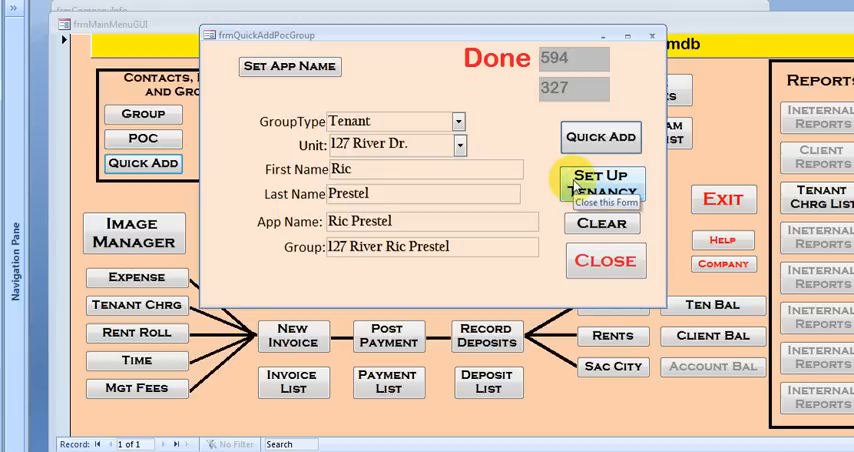
left_click(602, 182)
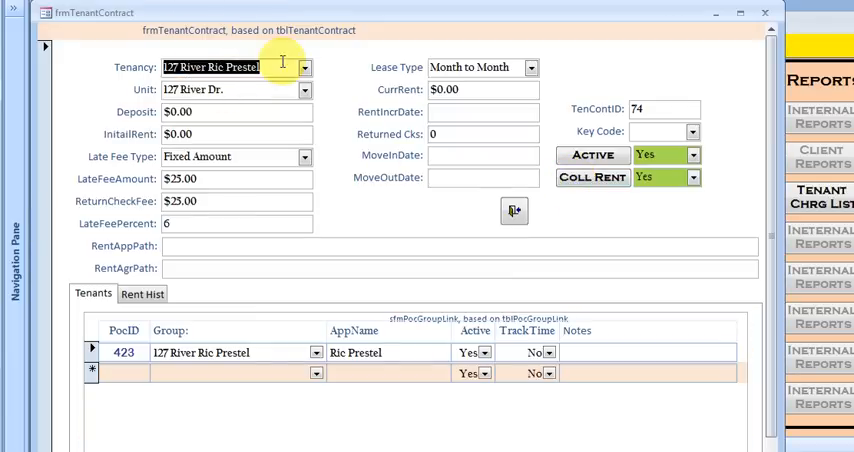
mouse_move(254, 90)
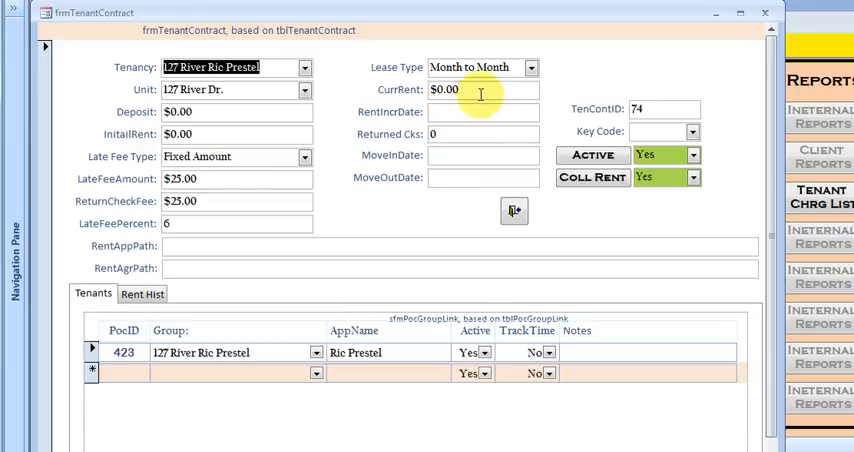
type("625")
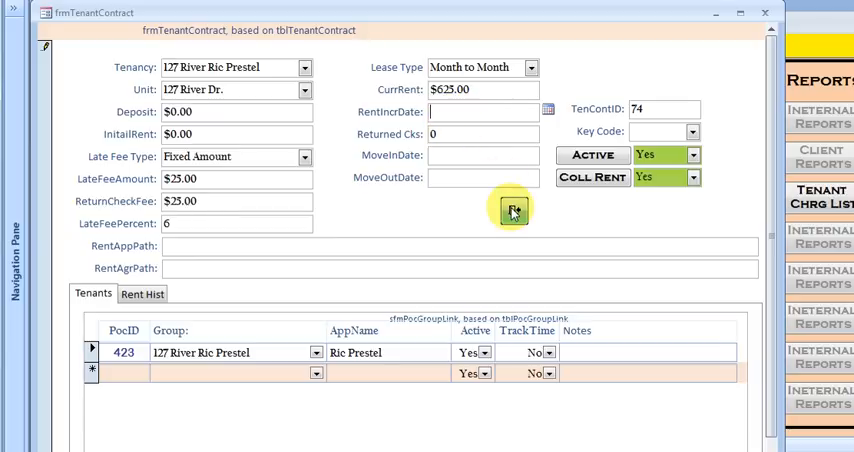
left_click(516, 208)
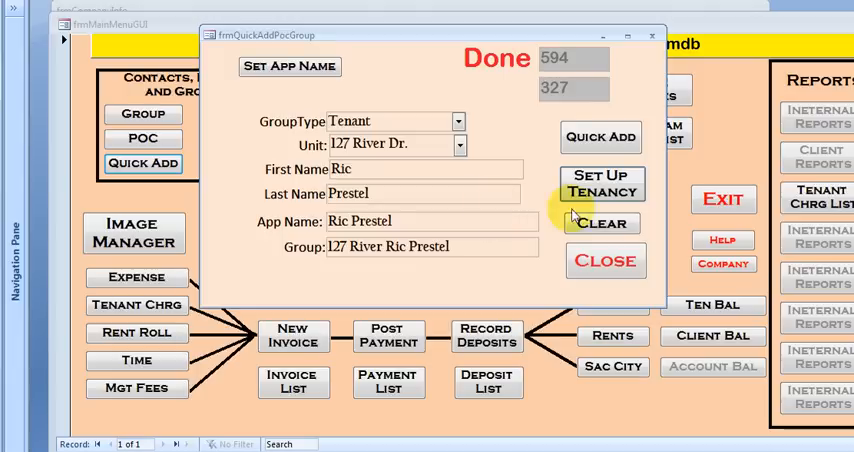
left_click(604, 260)
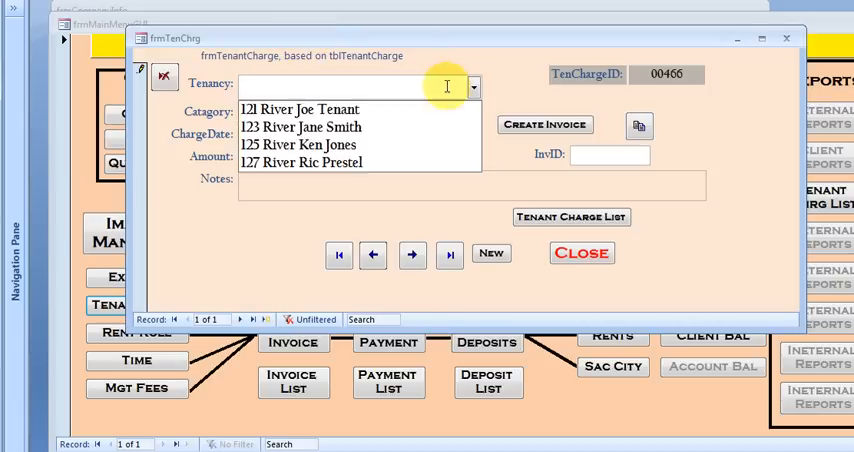
left_click(300, 162)
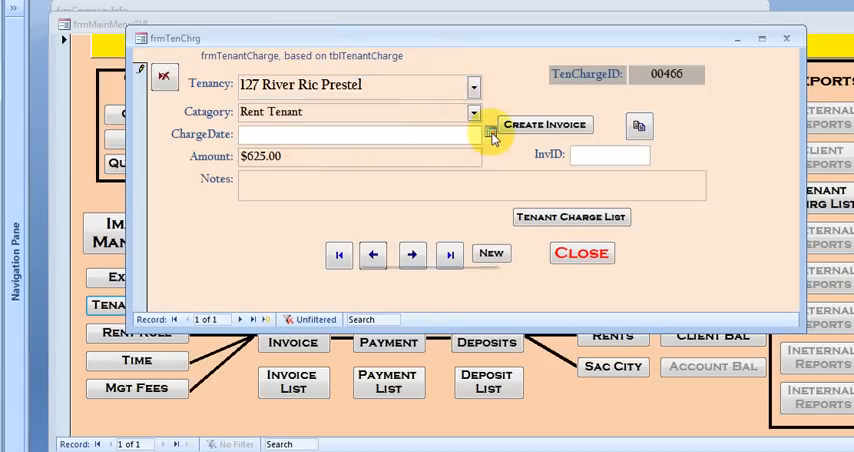
left_click(492, 134)
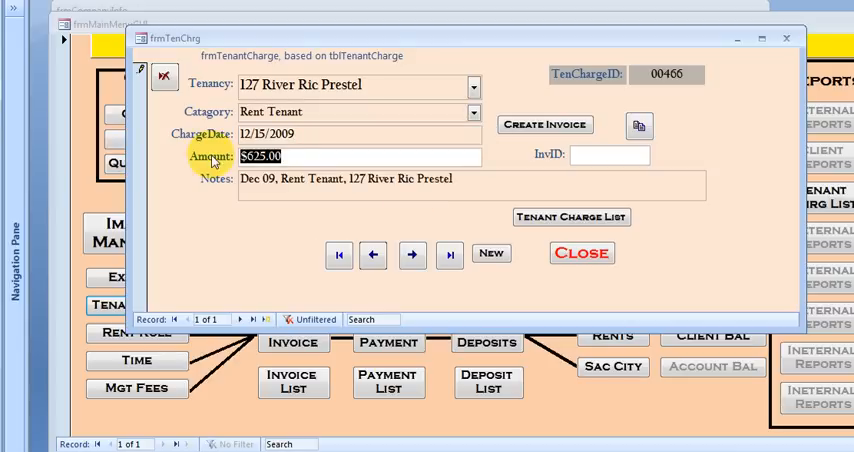
type("300")
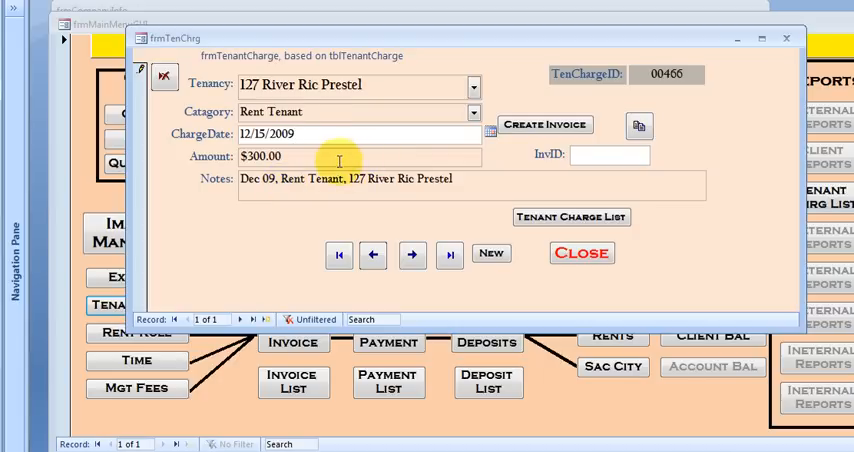
left_click(546, 124)
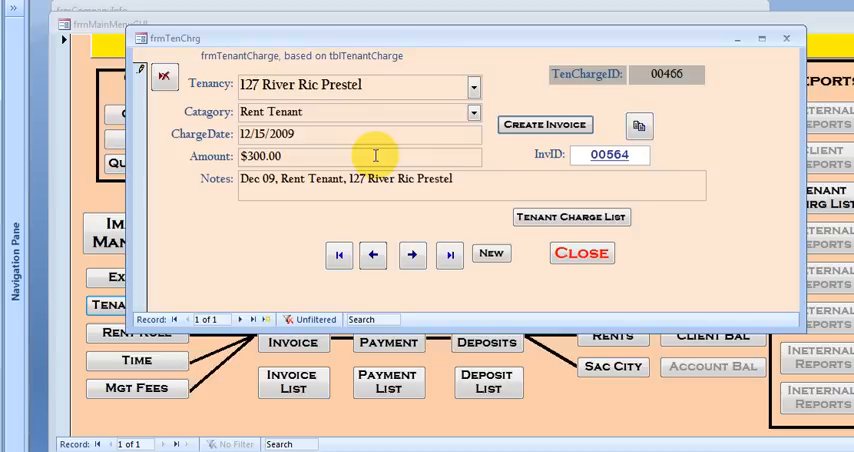
mouse_move(356, 176)
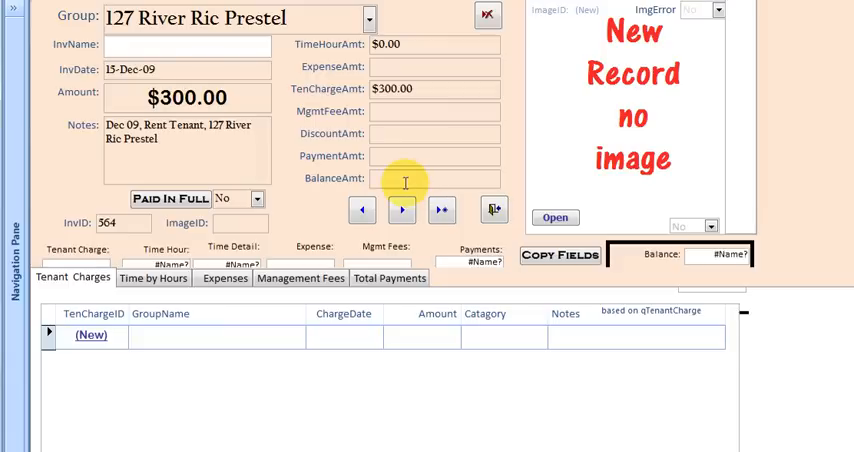
mouse_move(276, 138)
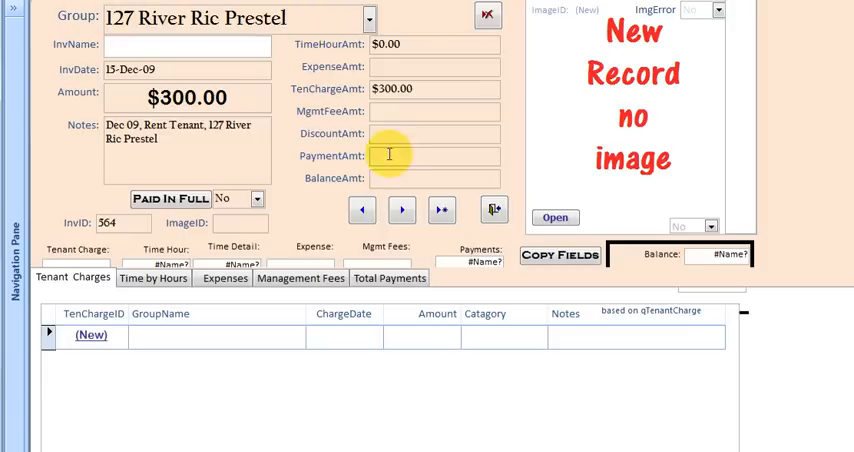
- Close the reviewed invoice 00564 and the tenant charge form, returning to the main menu
left_click(492, 208)
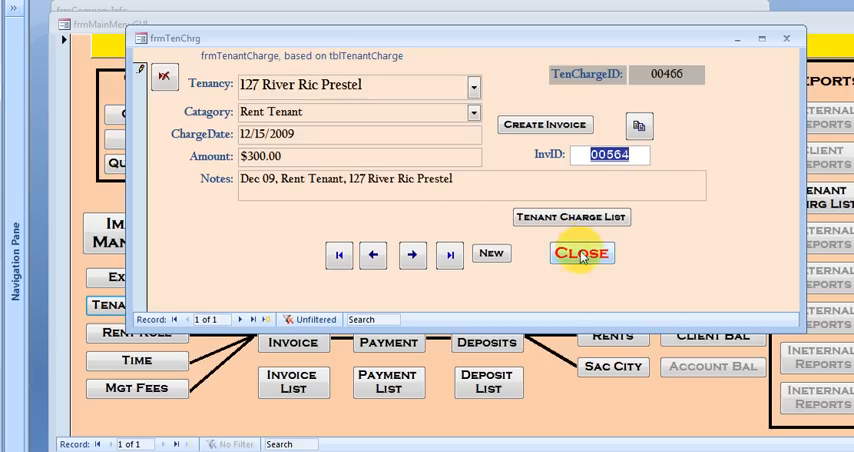
left_click(580, 254)
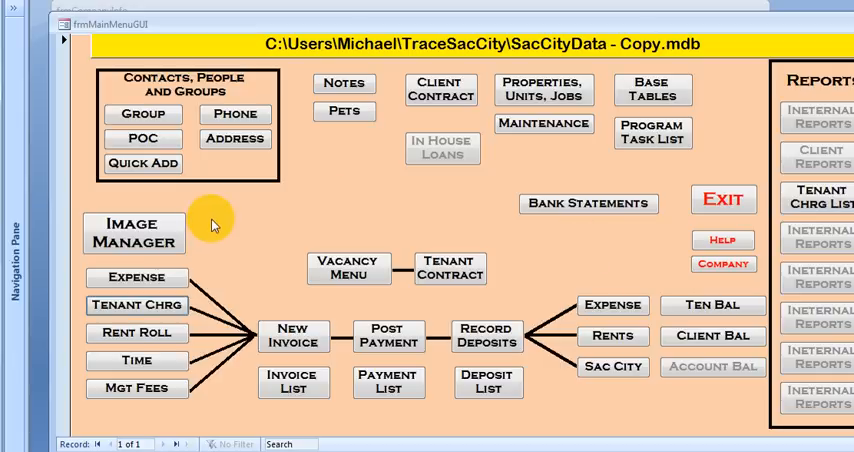
mouse_move(148, 332)
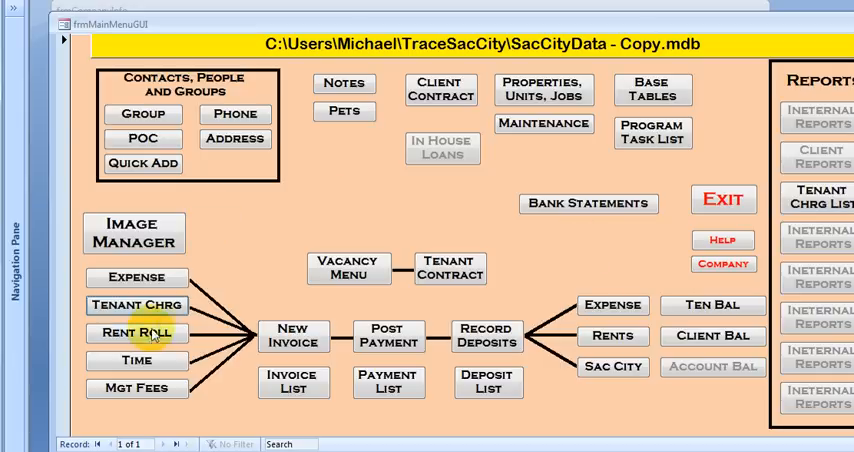
left_click(136, 332)
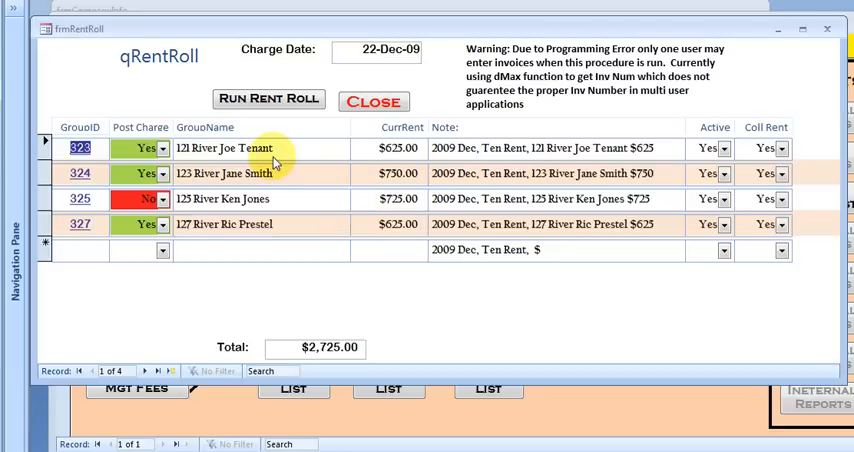
mouse_move(284, 224)
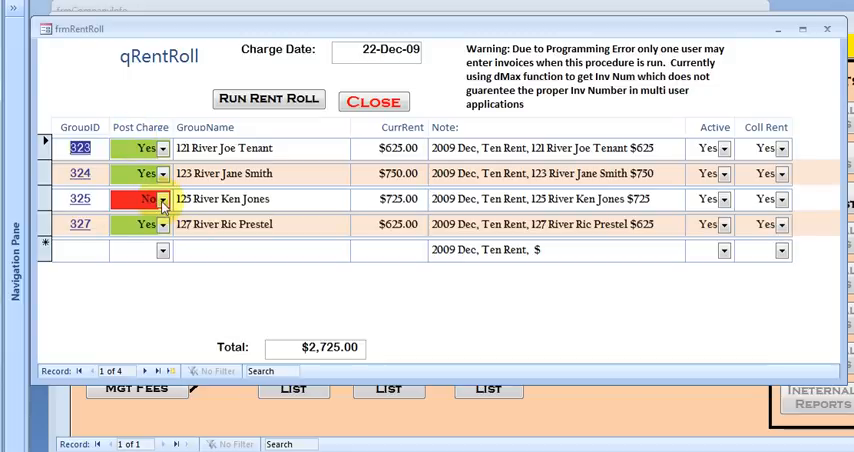
left_click(148, 206)
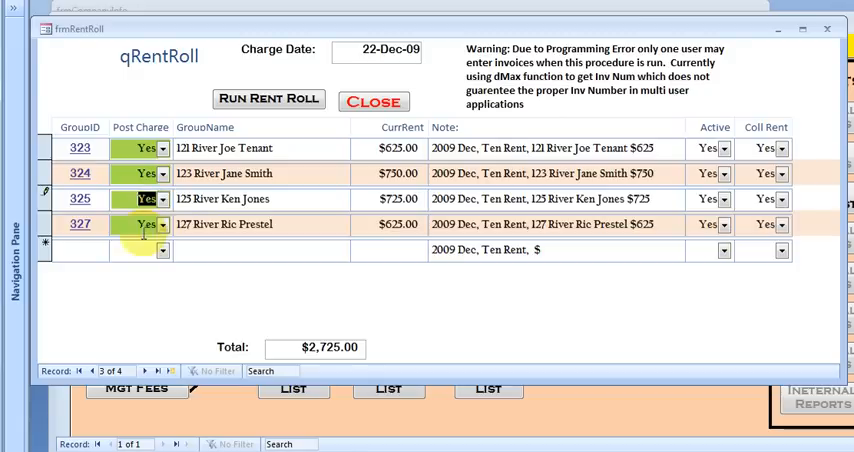
left_click(144, 198)
type("No")
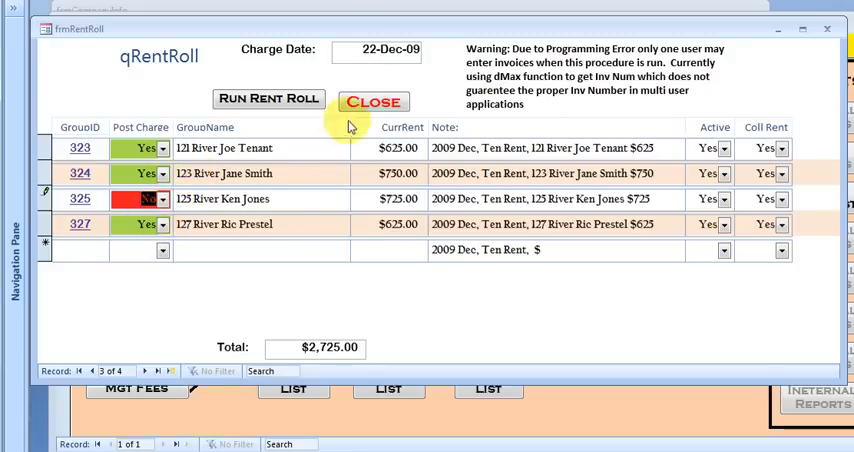
left_click(436, 50)
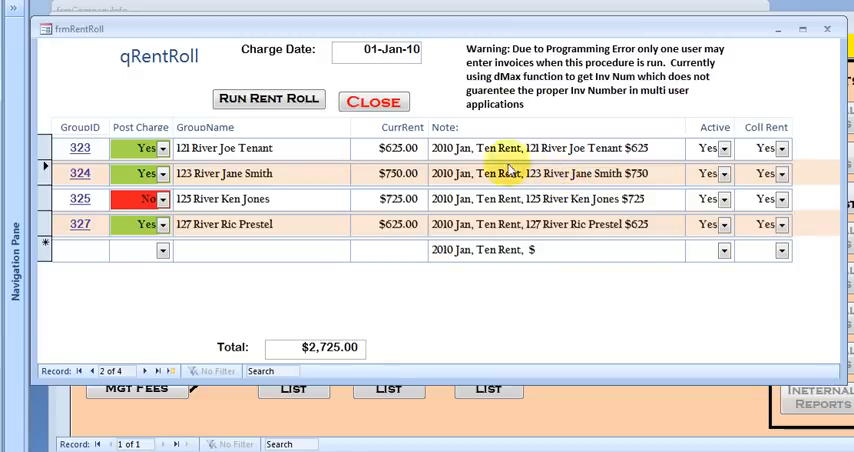
left_click(268, 100)
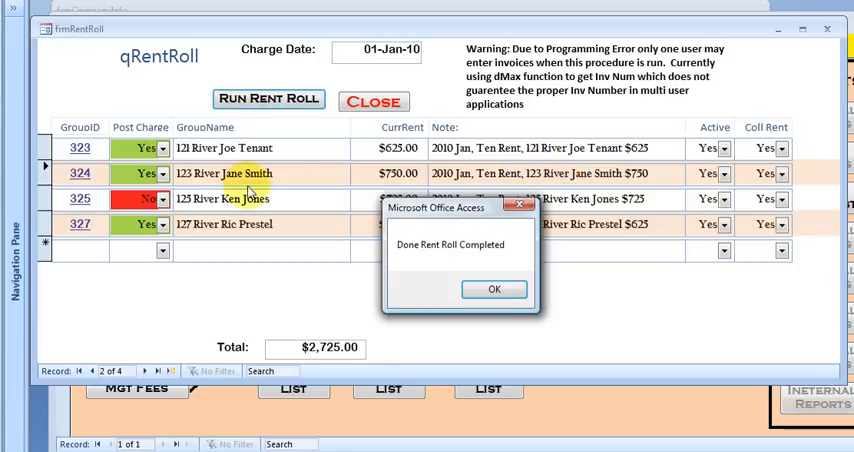
- Dismiss the rent roll completed message to show invoices 565–567 totaling $2,000.00
left_click(492, 288)
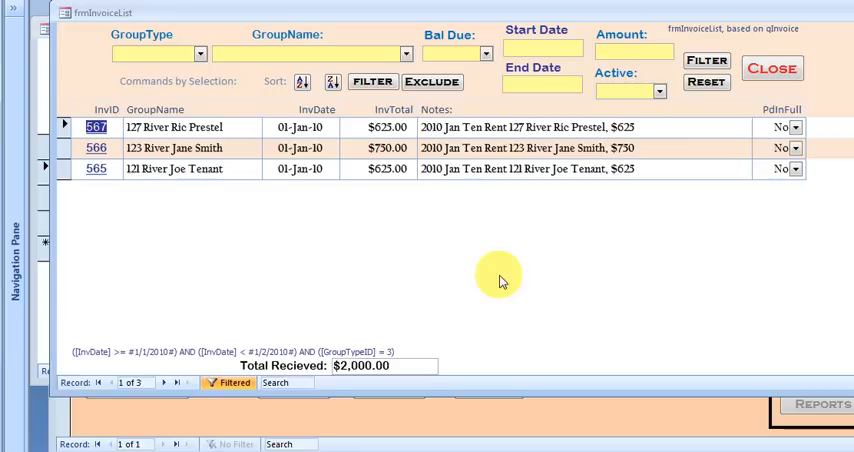
mouse_move(160, 204)
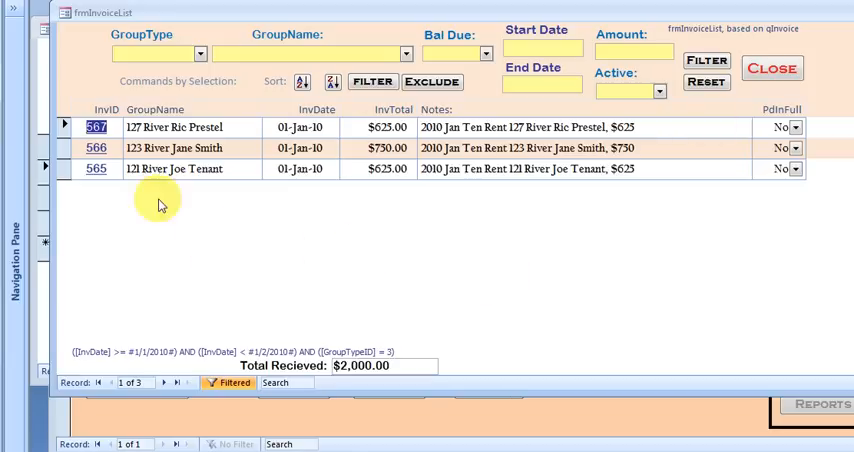
mouse_move(228, 112)
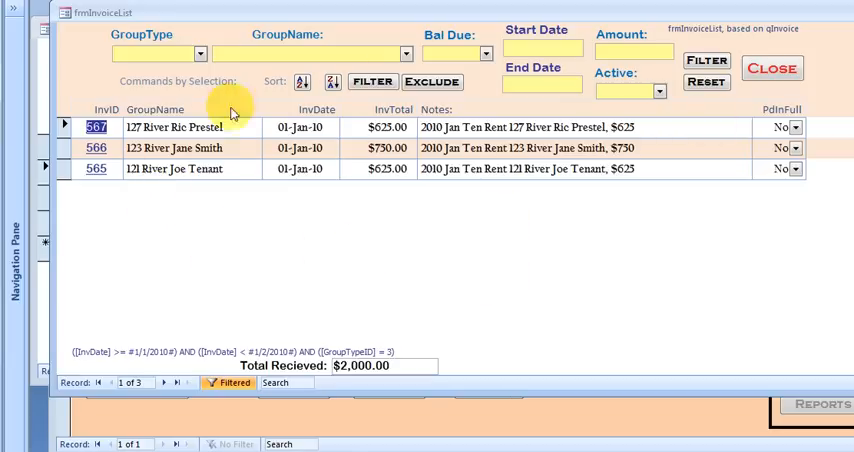
mouse_move(282, 186)
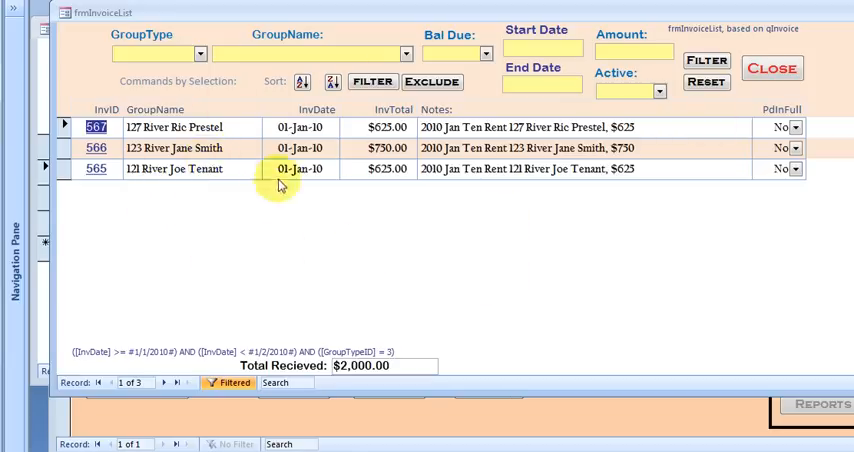
mouse_move(172, 192)
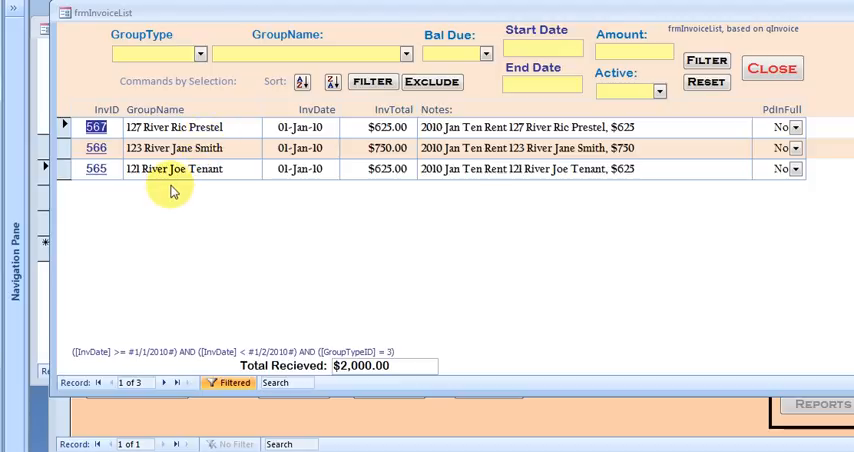
mouse_move(328, 168)
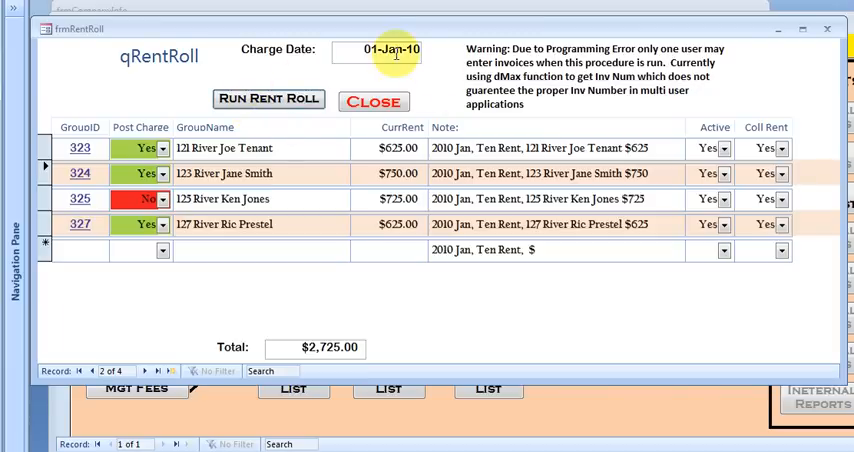
- Set the charge date to 1 December 2009 and run the rent roll
left_click(432, 48)
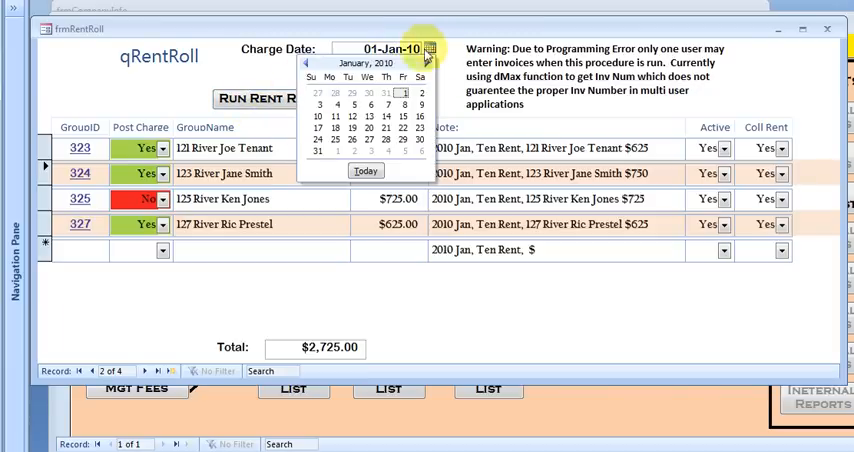
left_click(310, 64)
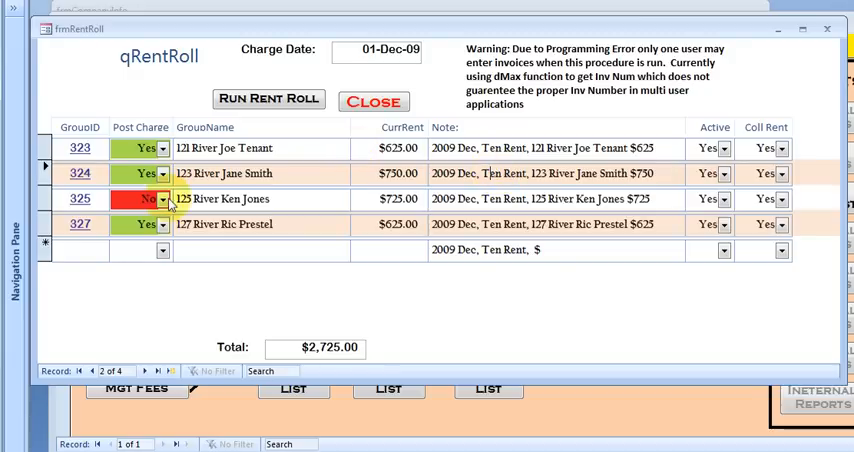
left_click(268, 98)
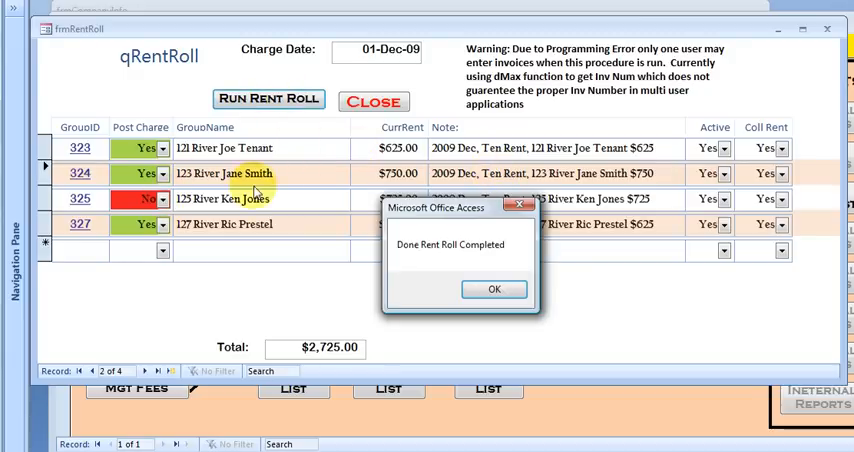
- Acknowledge the completion message and reset the filter to list all 13 invoices totalling $8,330.00
left_click(492, 288)
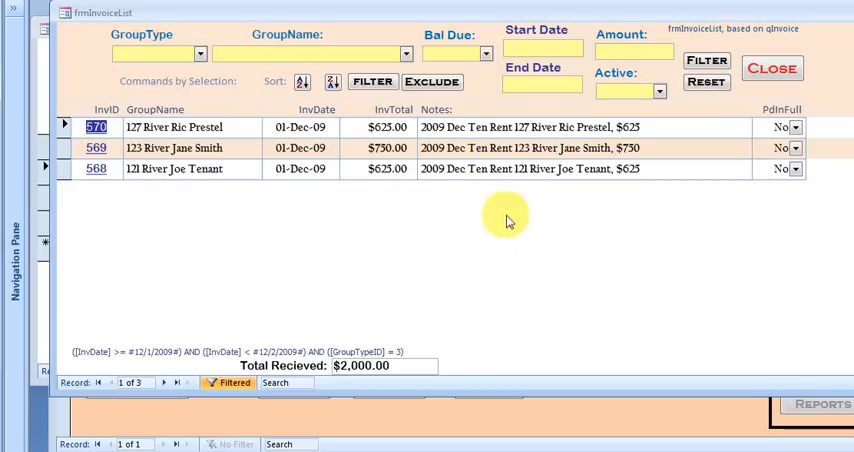
mouse_move(228, 120)
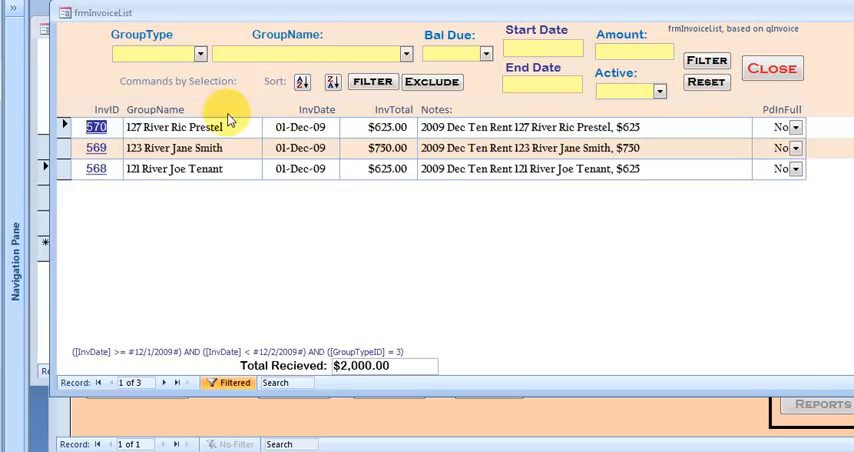
mouse_move(648, 152)
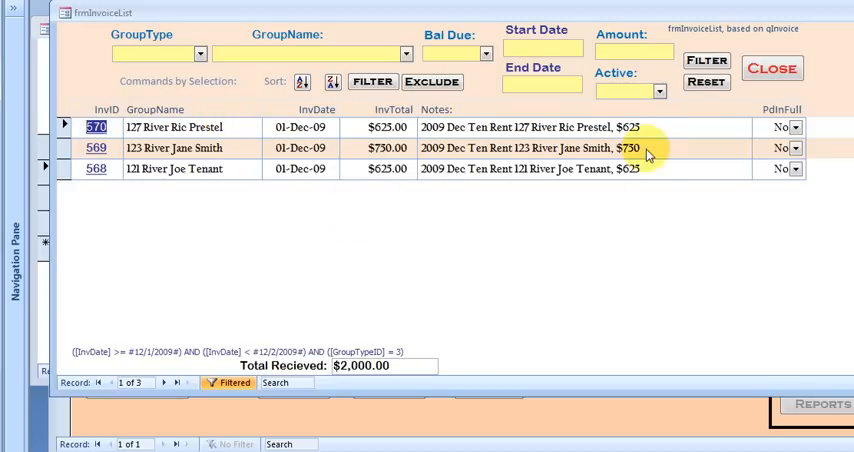
mouse_move(246, 124)
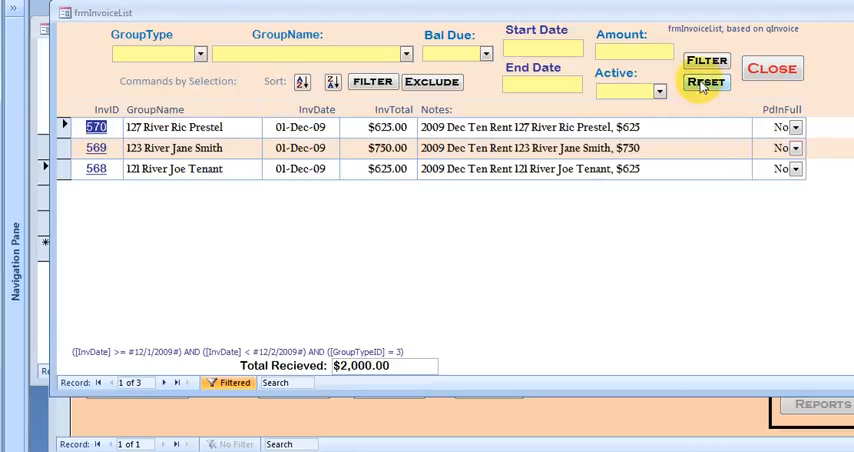
left_click(708, 80)
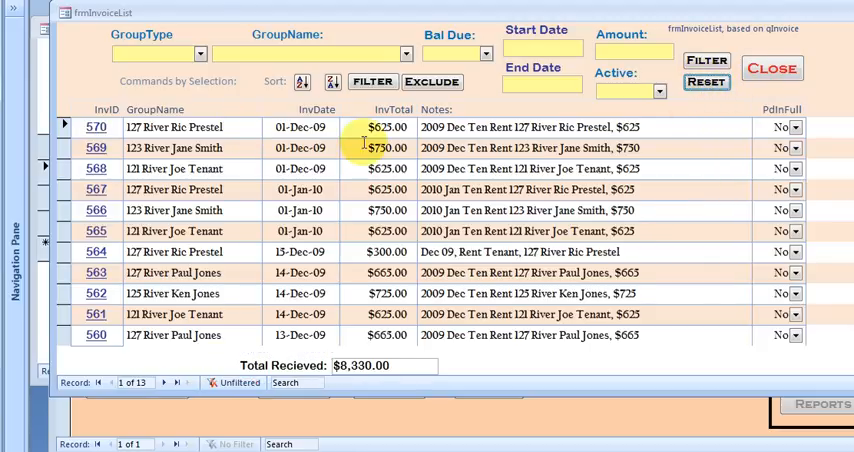